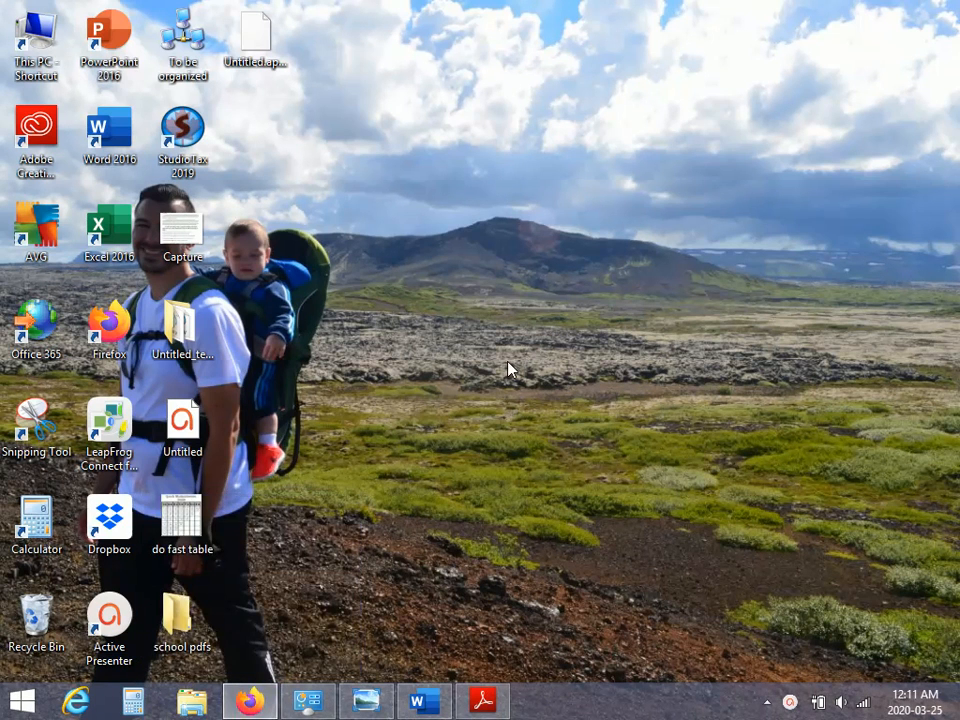
mouse_move(415, 470)
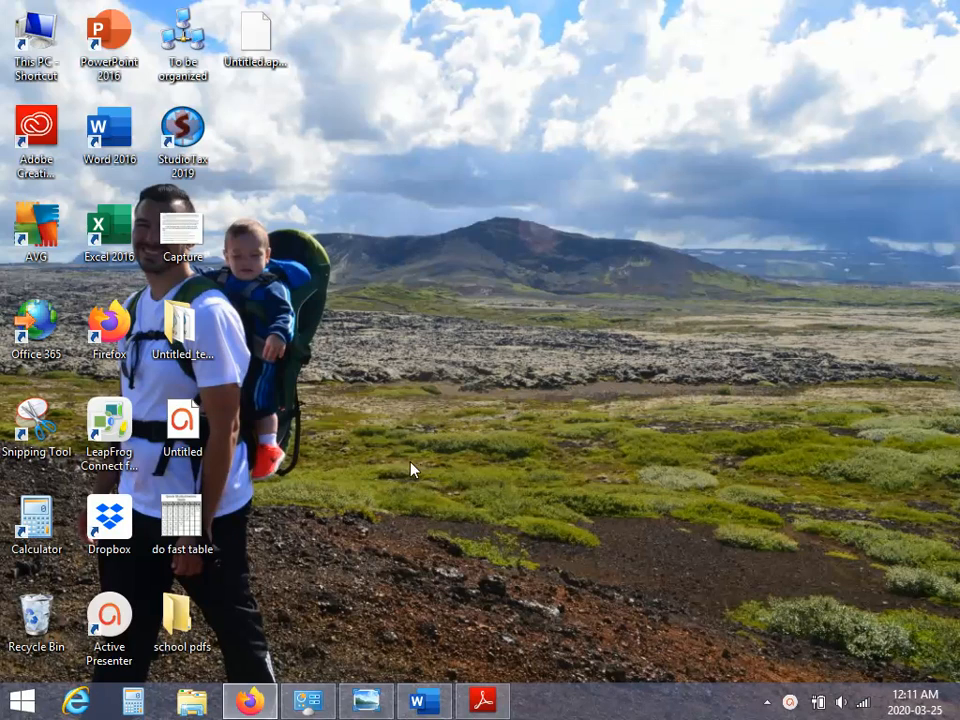
mouse_move(347, 472)
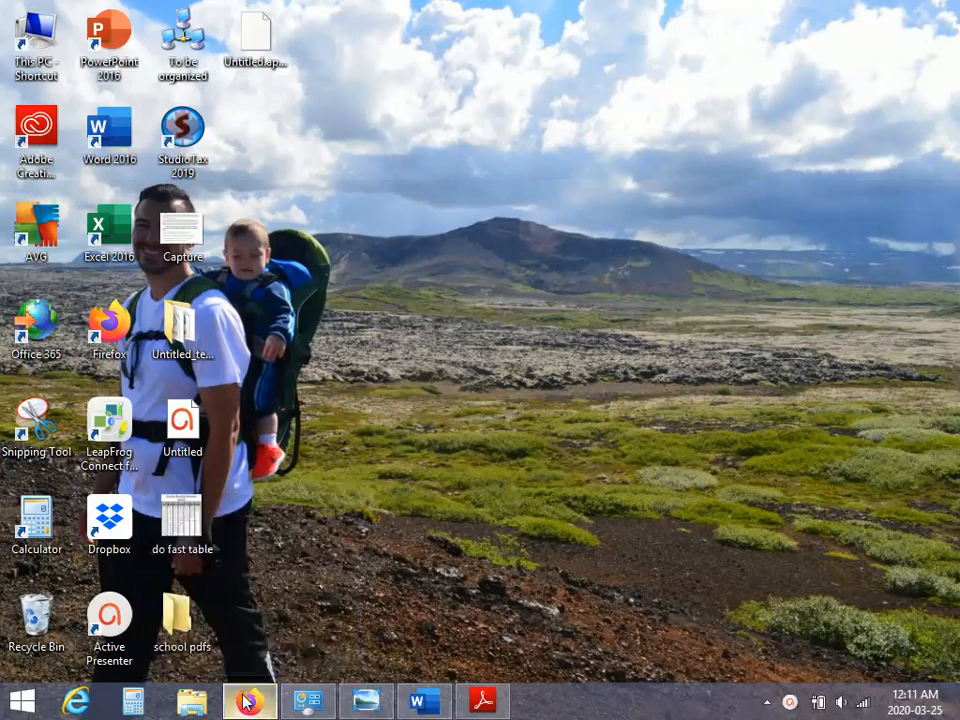
- Launch Firefox and search Google for 'HWCDSB mysite'
left_click(249, 700)
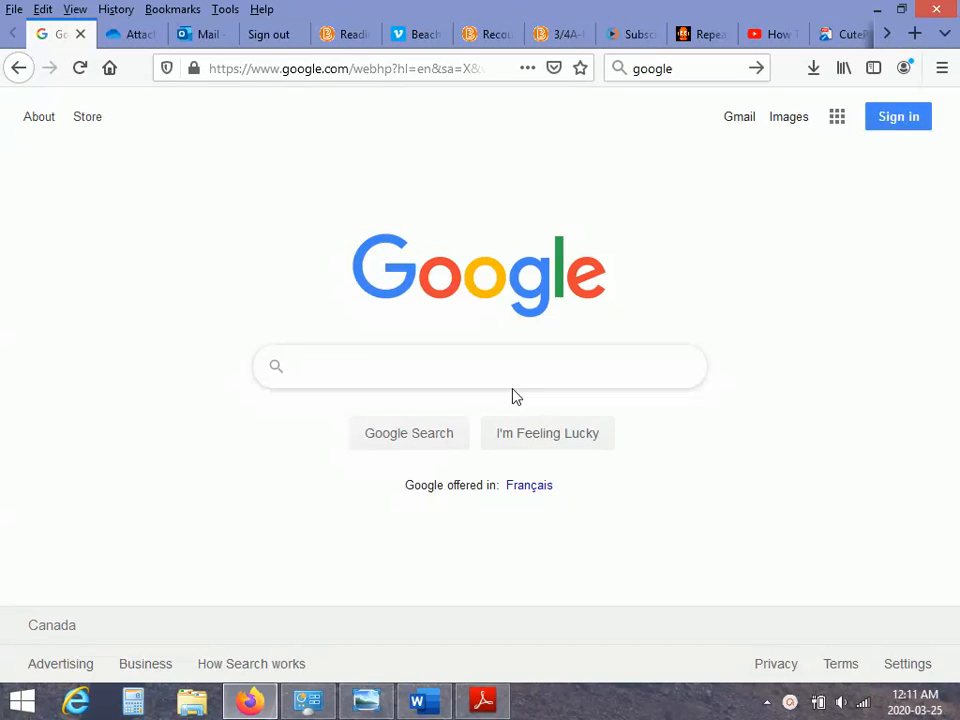
type("HW")
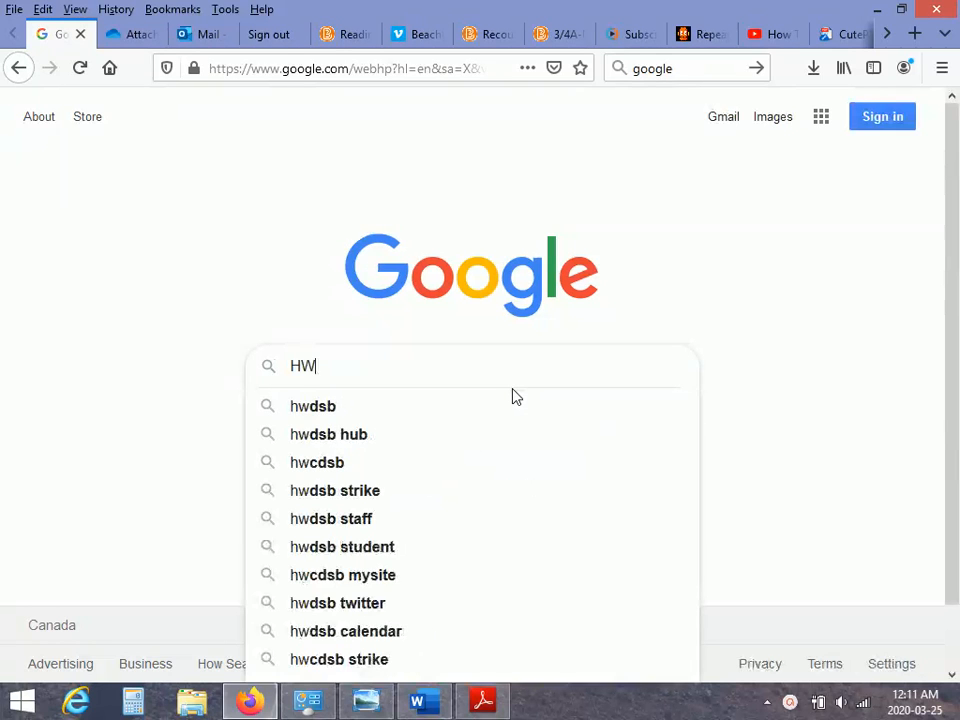
type("CDSB mysite")
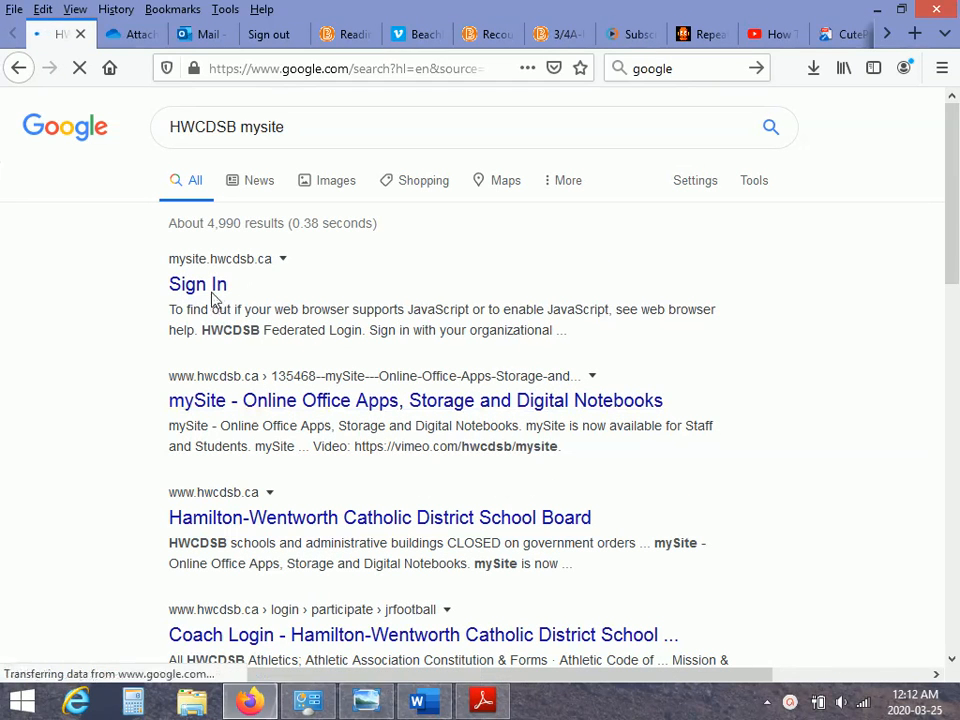
left_click(197, 284)
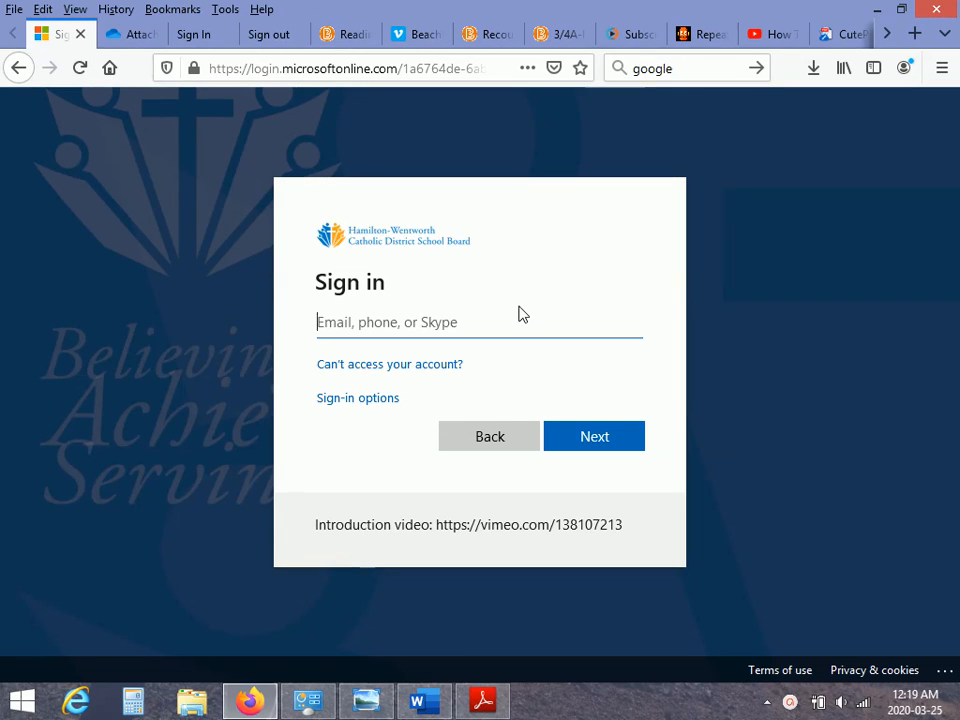
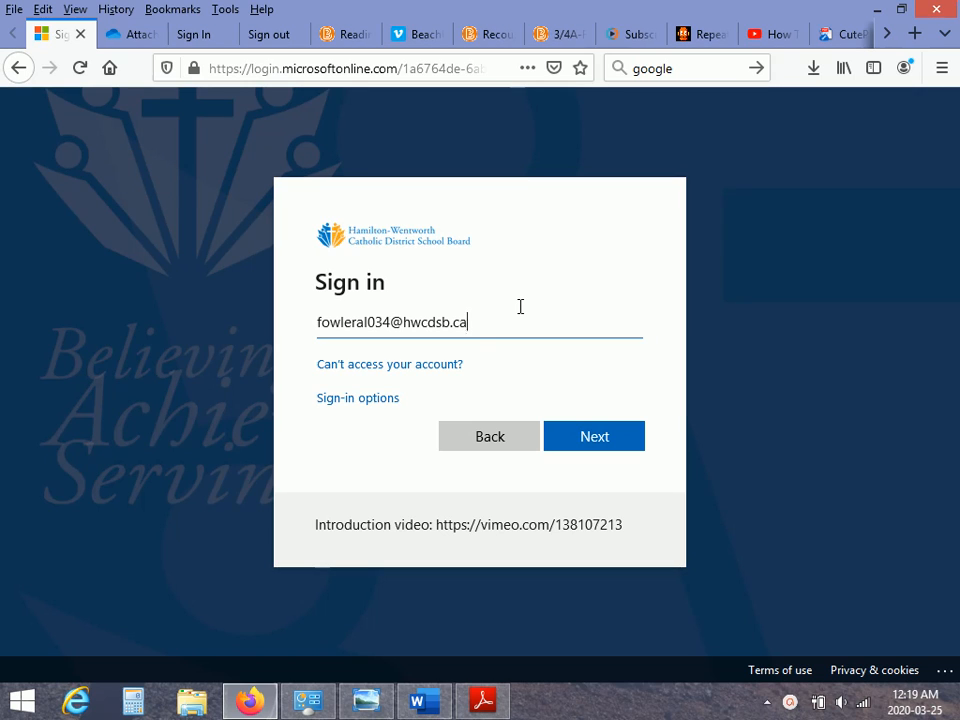
- Continue past the email, enter the account password, and sign in
left_click(594, 436)
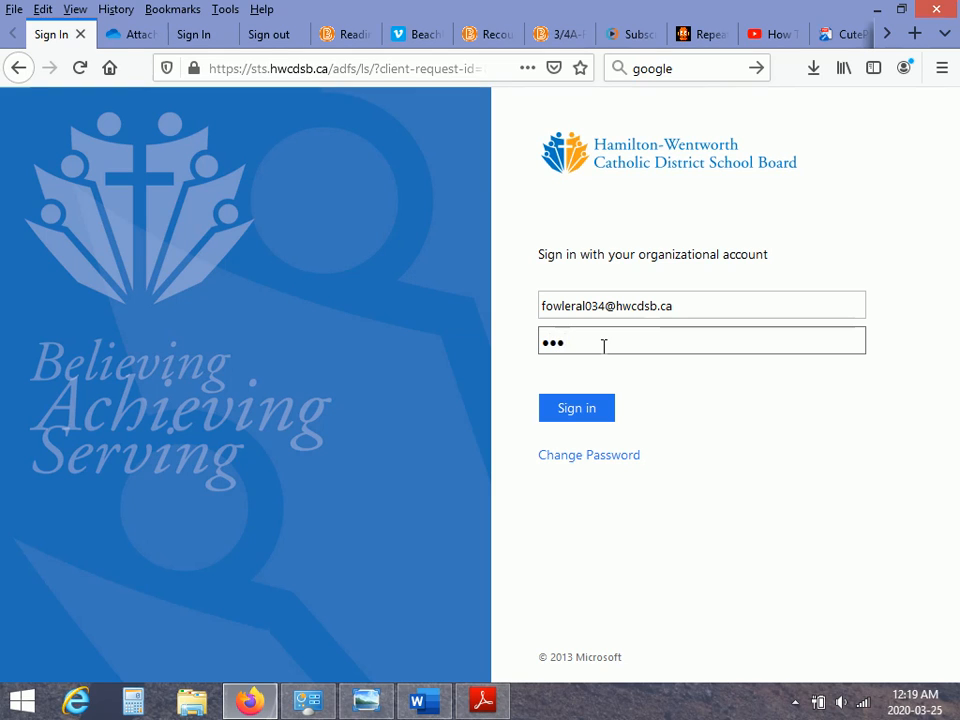
type("•")
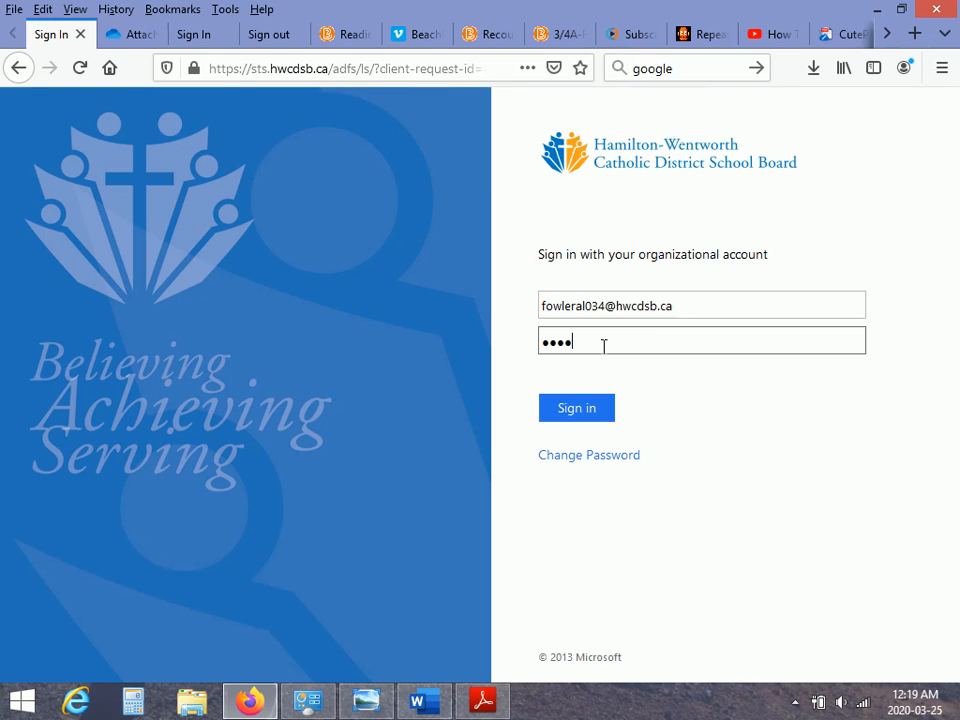
left_click(576, 408)
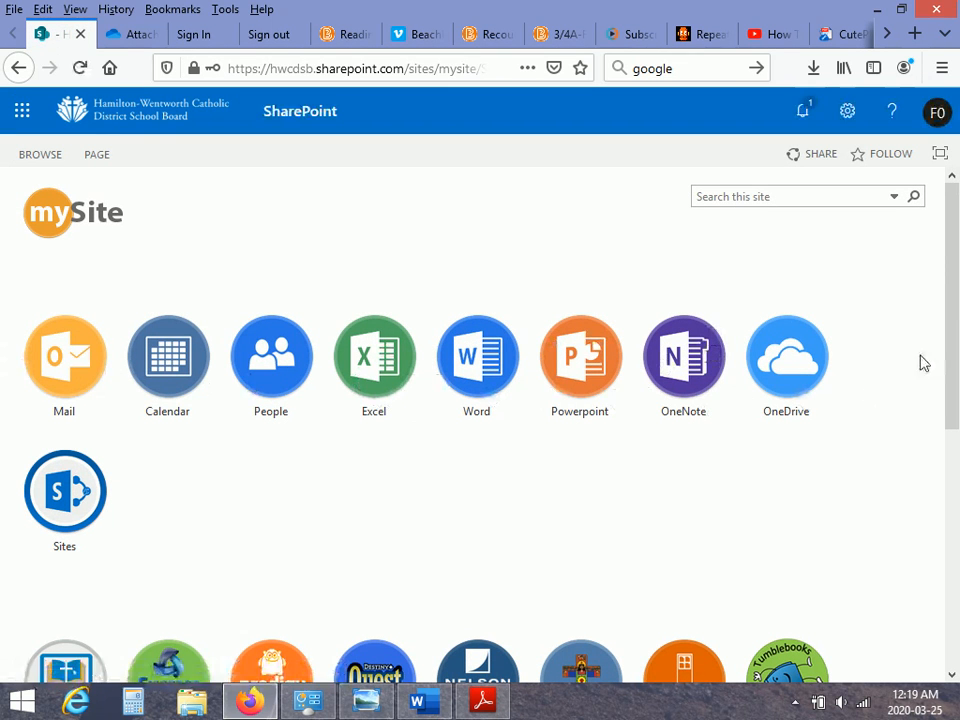
- Scroll down mySite and launch the LMS (myCLASS) tile
scroll("down", 3)
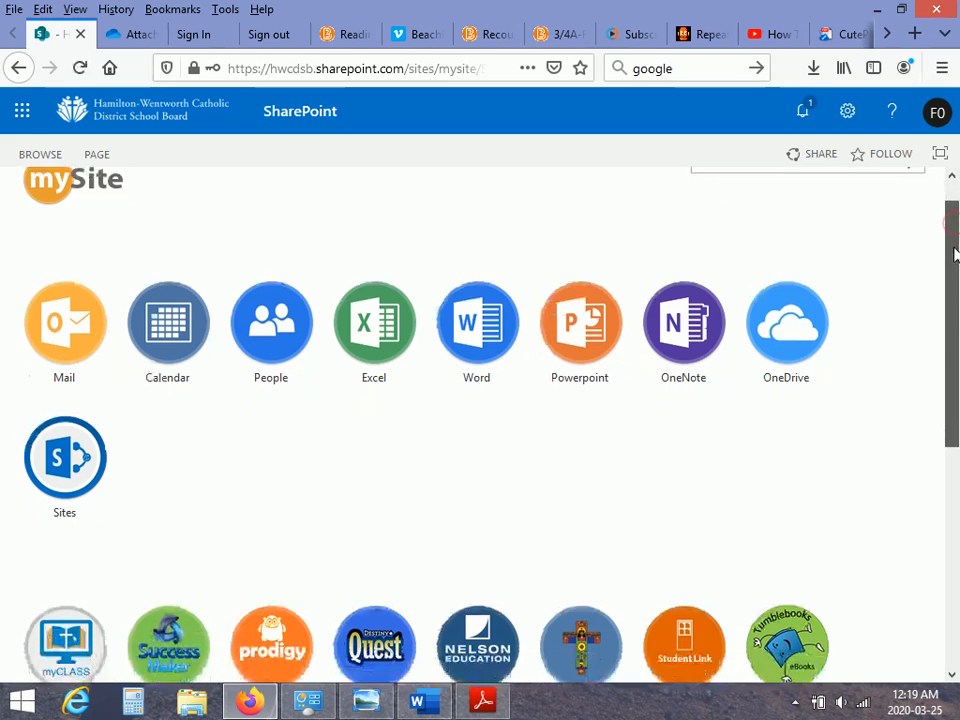
scroll("down", 3)
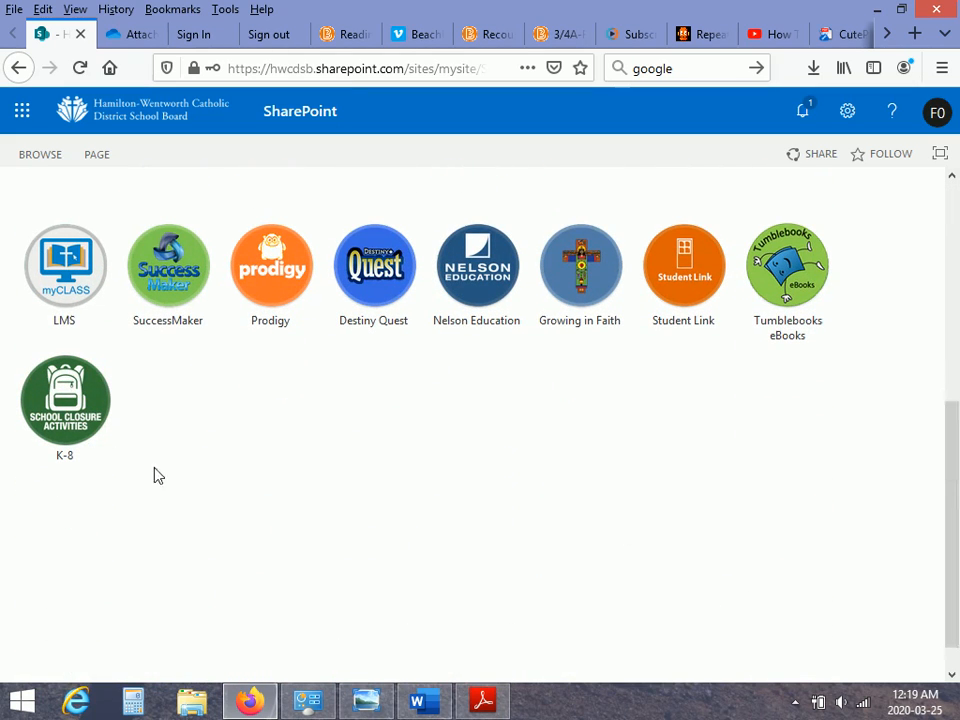
mouse_move(65, 280)
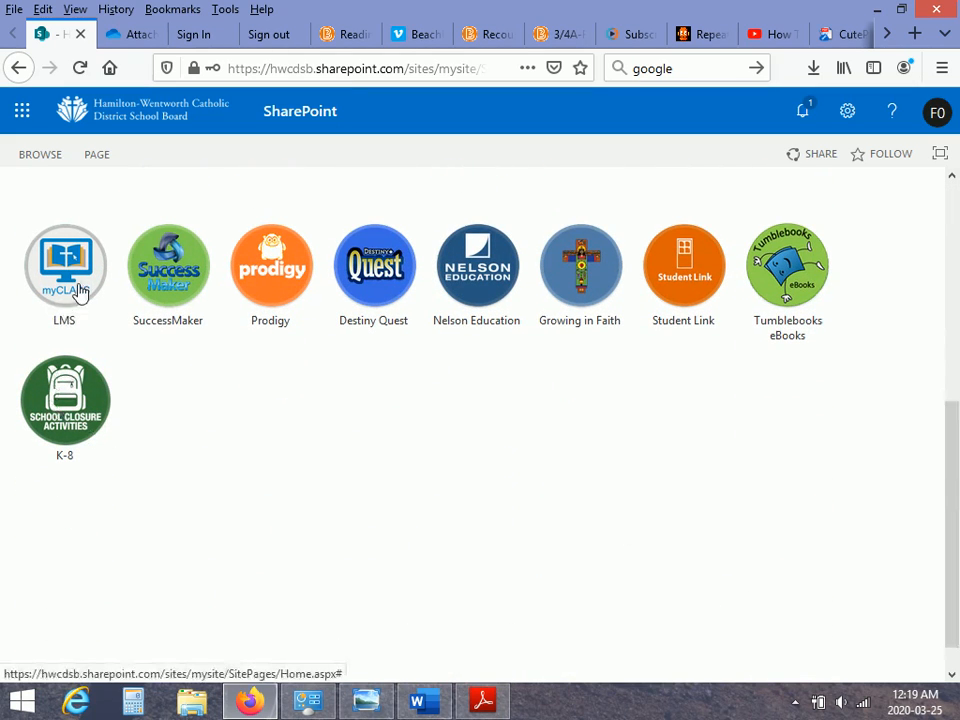
left_click(65, 265)
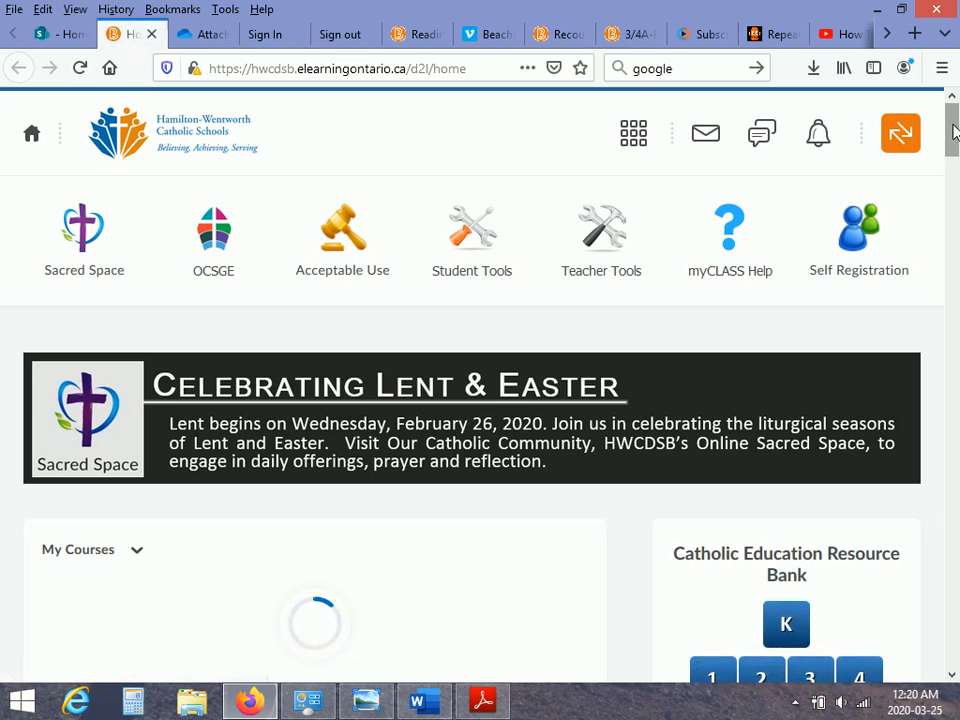
scroll("down", 3)
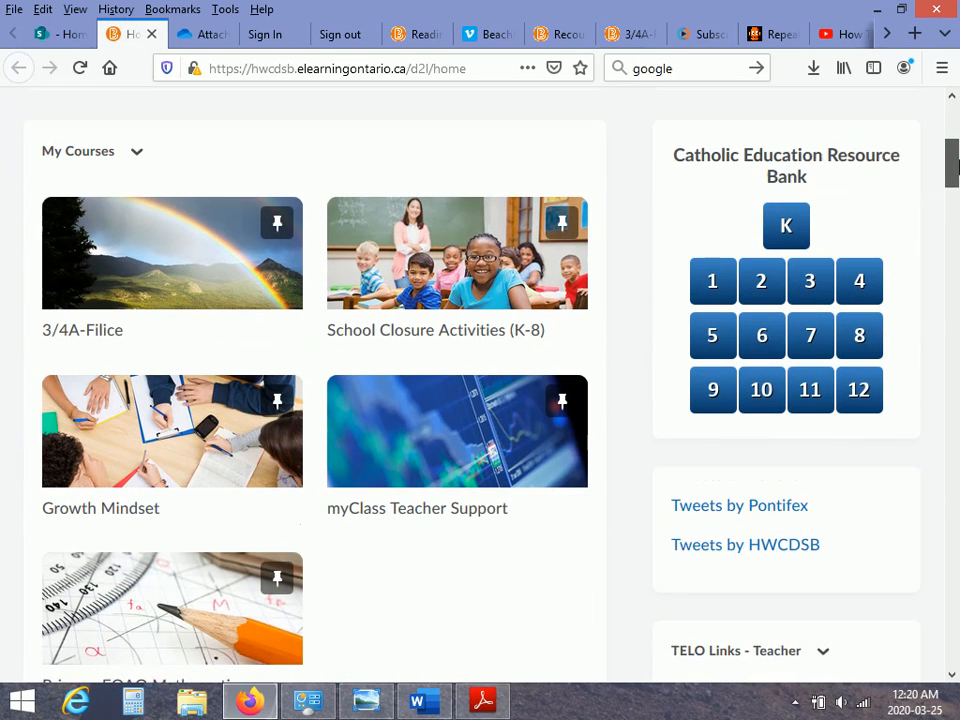
mouse_move(120, 279)
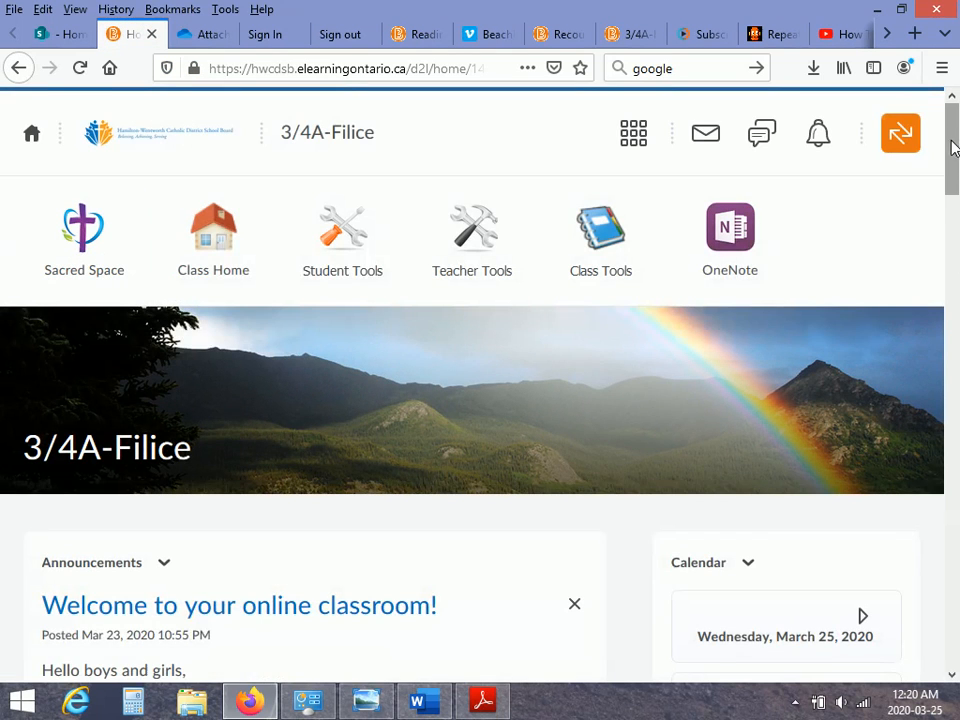
scroll("down", 3)
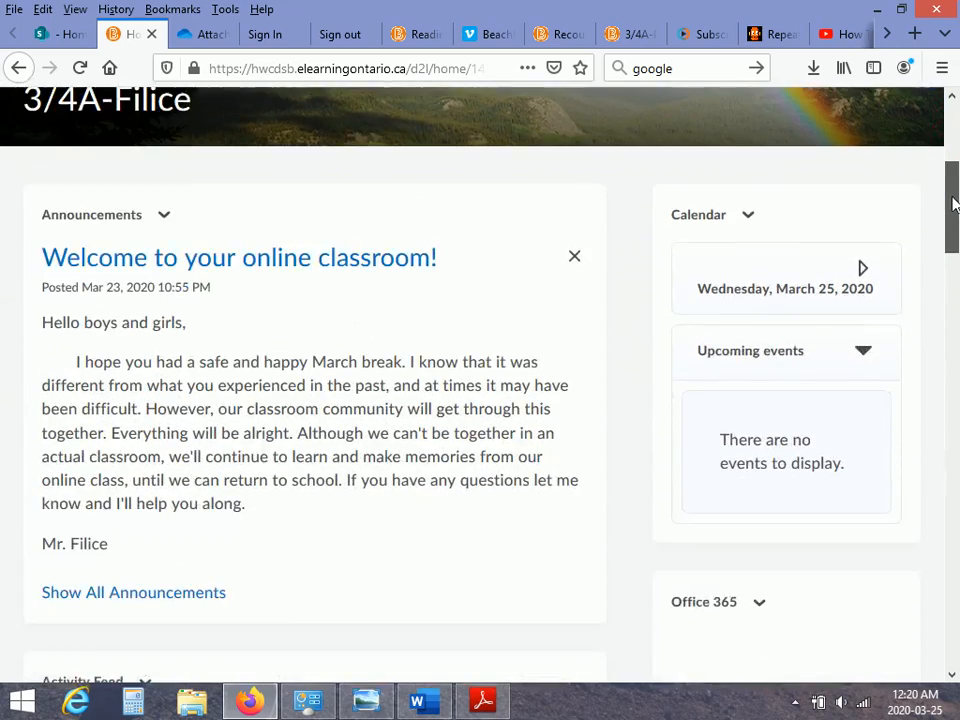
scroll("down", 3)
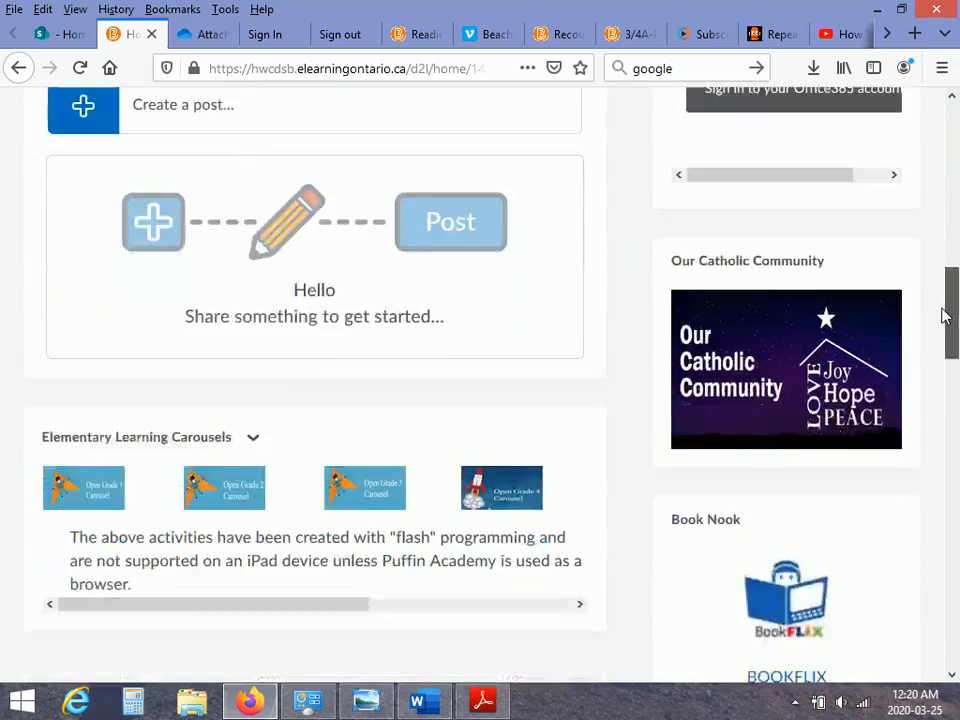
scroll("down", 3)
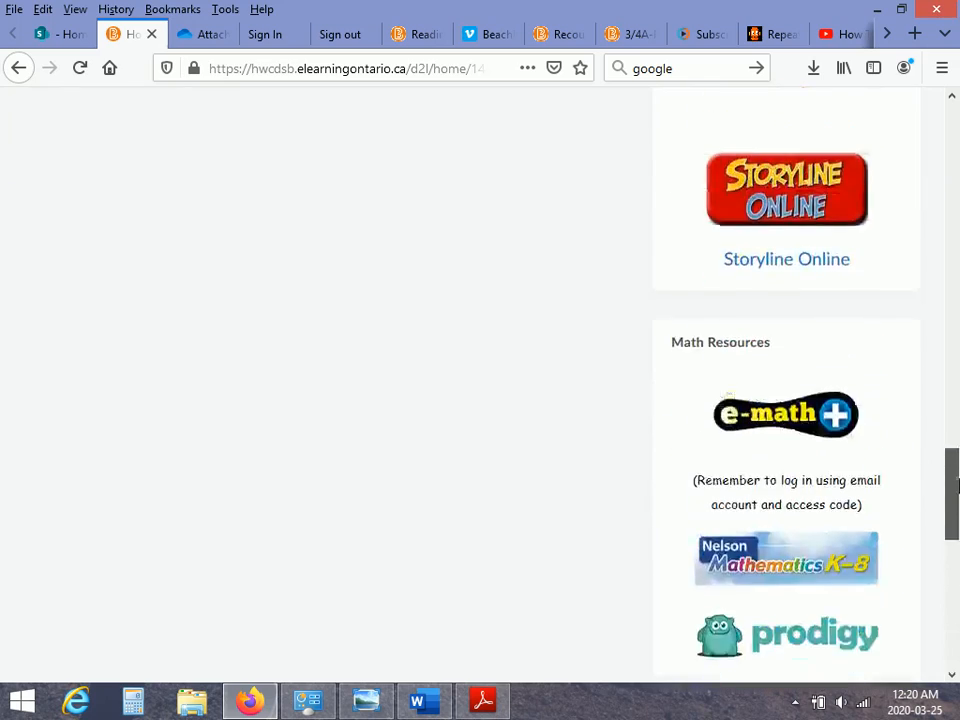
scroll("up", 3)
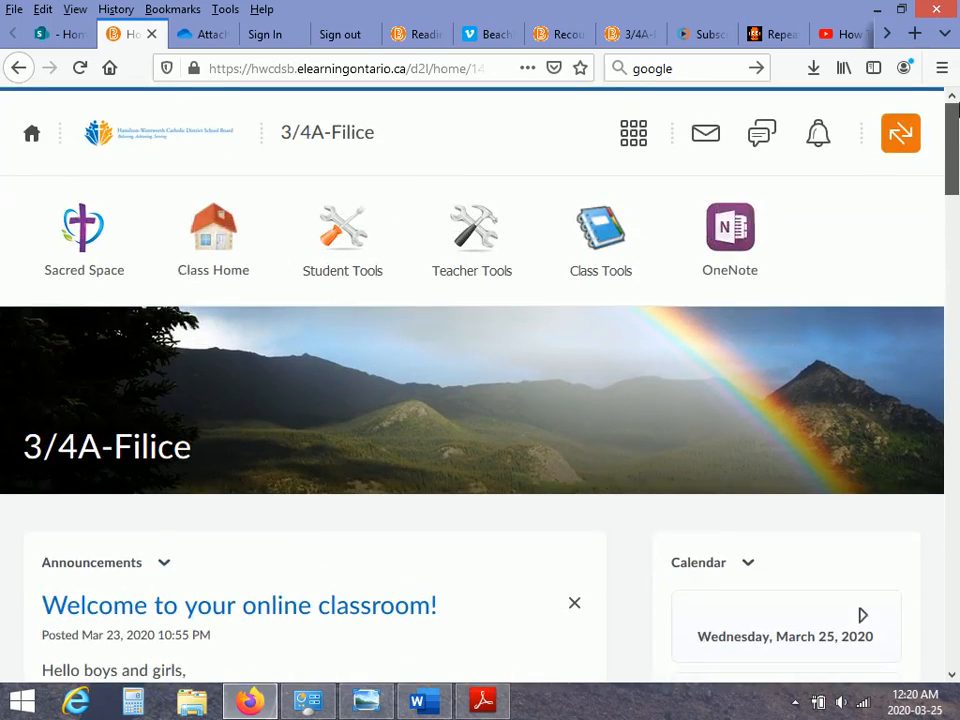
mouse_move(600, 238)
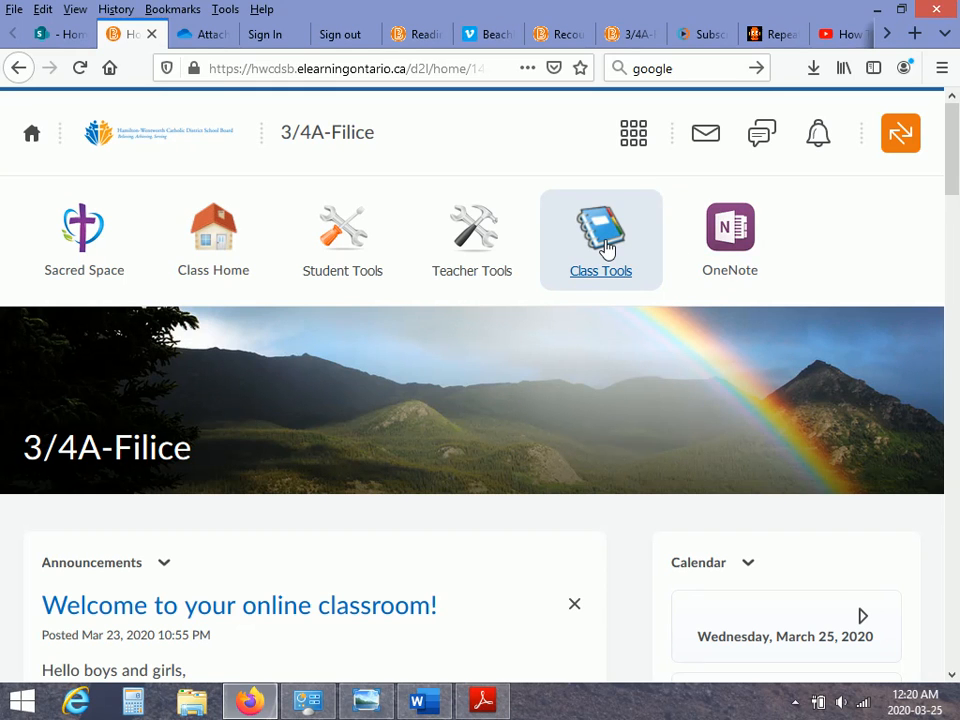
- Open Content from the Class Tools menu in the 3/4A-Filice course
left_click(600, 238)
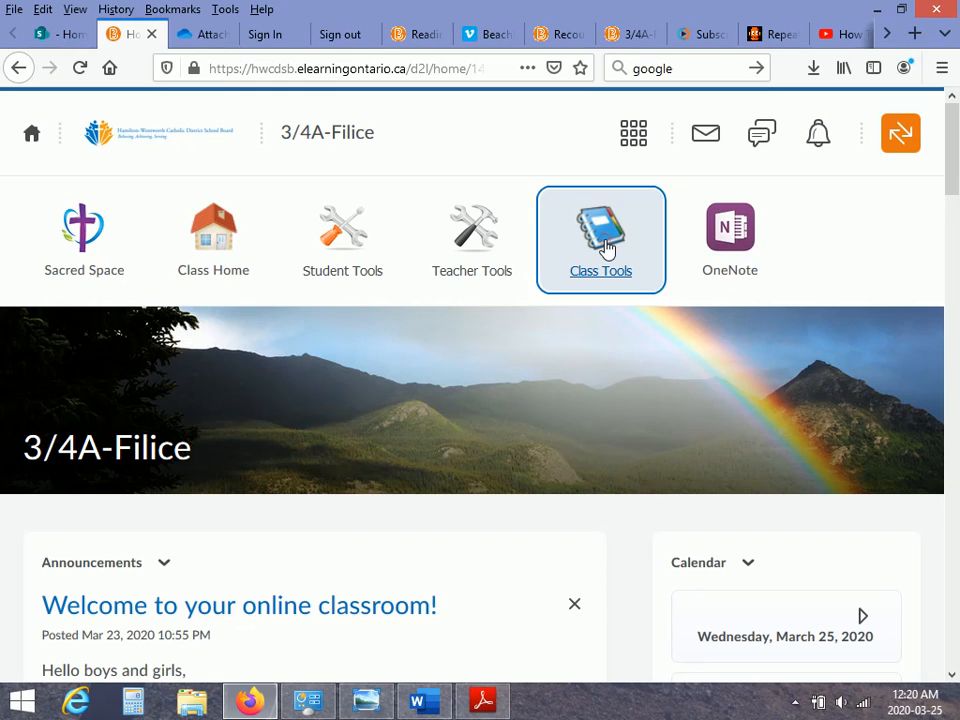
left_click(600, 238)
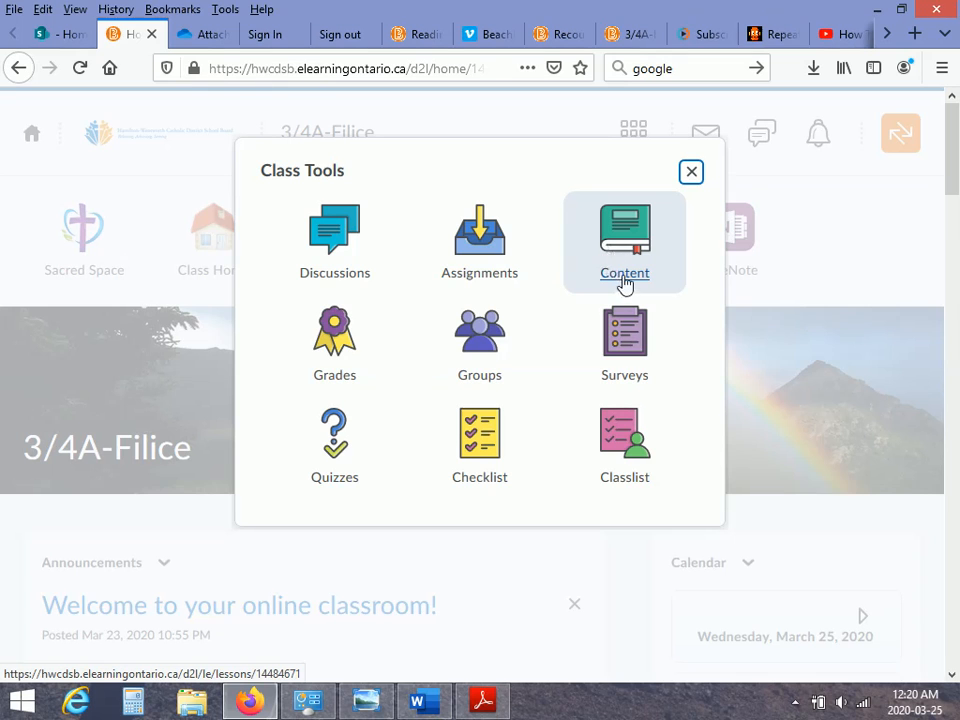
left_click(624, 240)
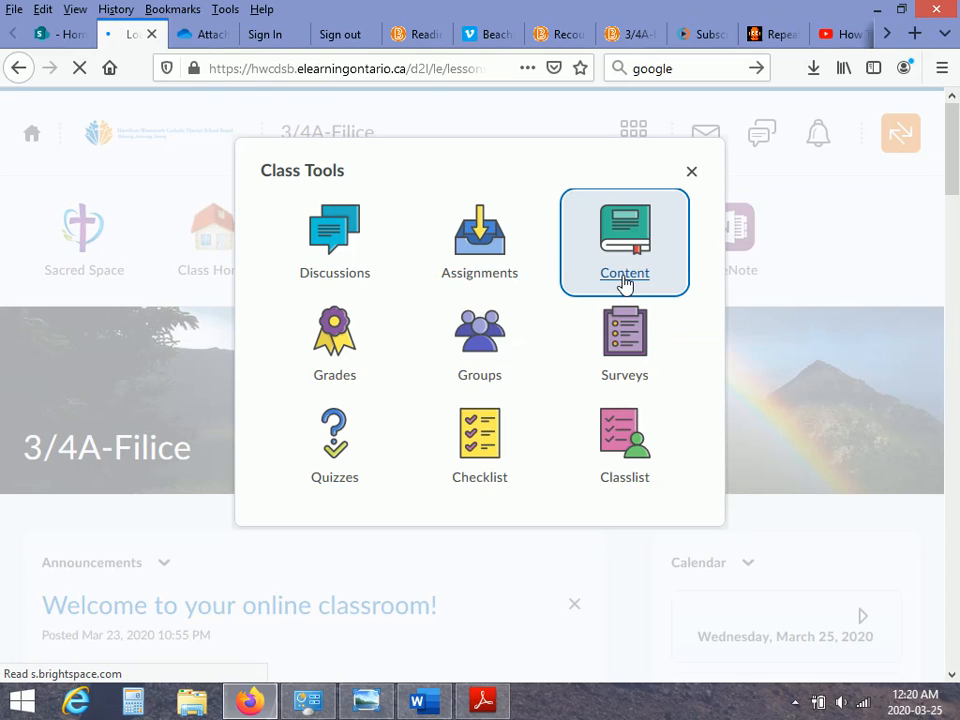
left_click(624, 240)
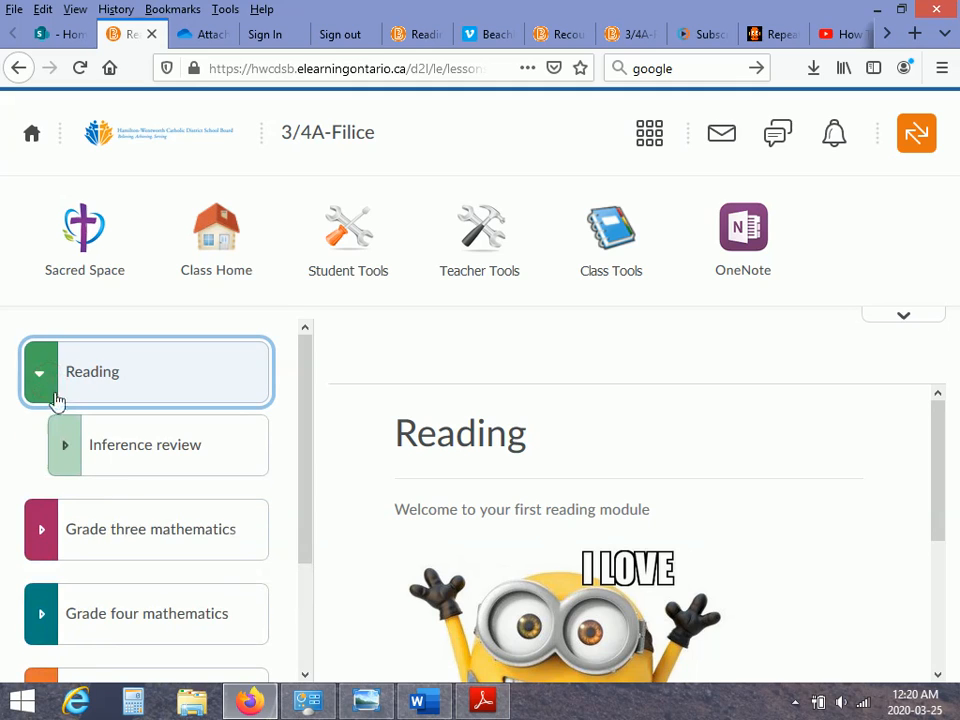
mouse_move(48, 388)
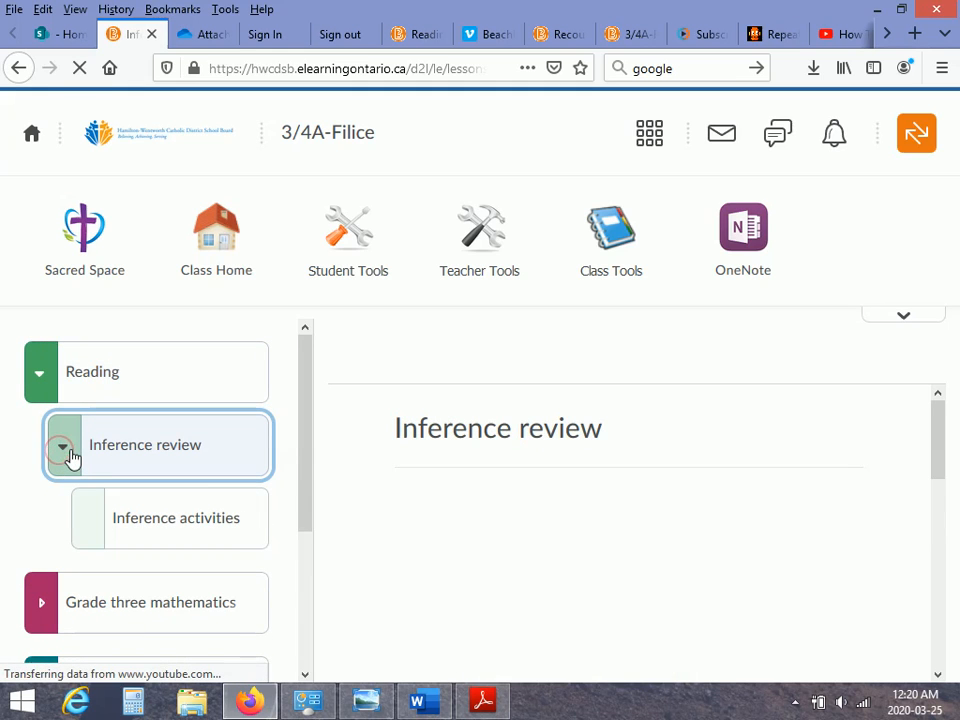
- Scroll the Inference review page and open Inference activities from the table of contents
scroll("down", 3)
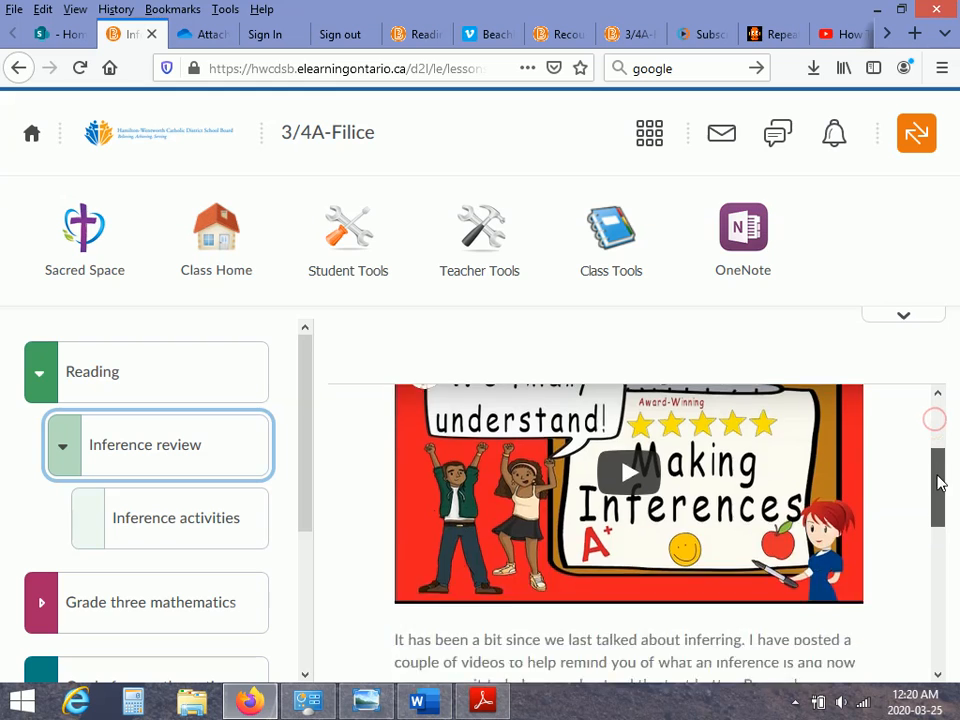
scroll("down", 3)
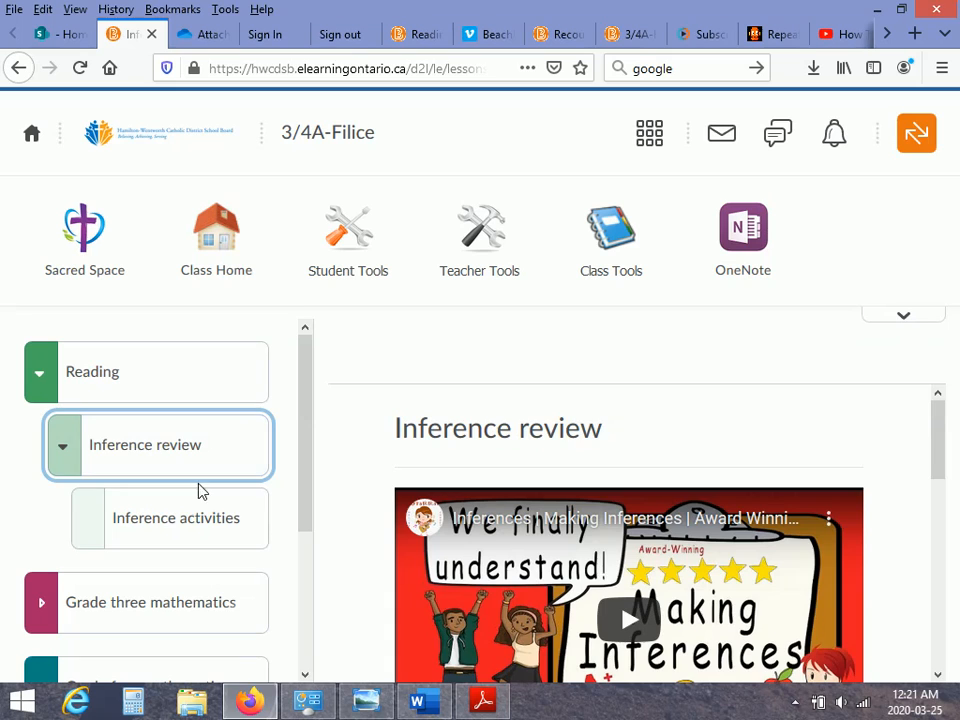
left_click(175, 517)
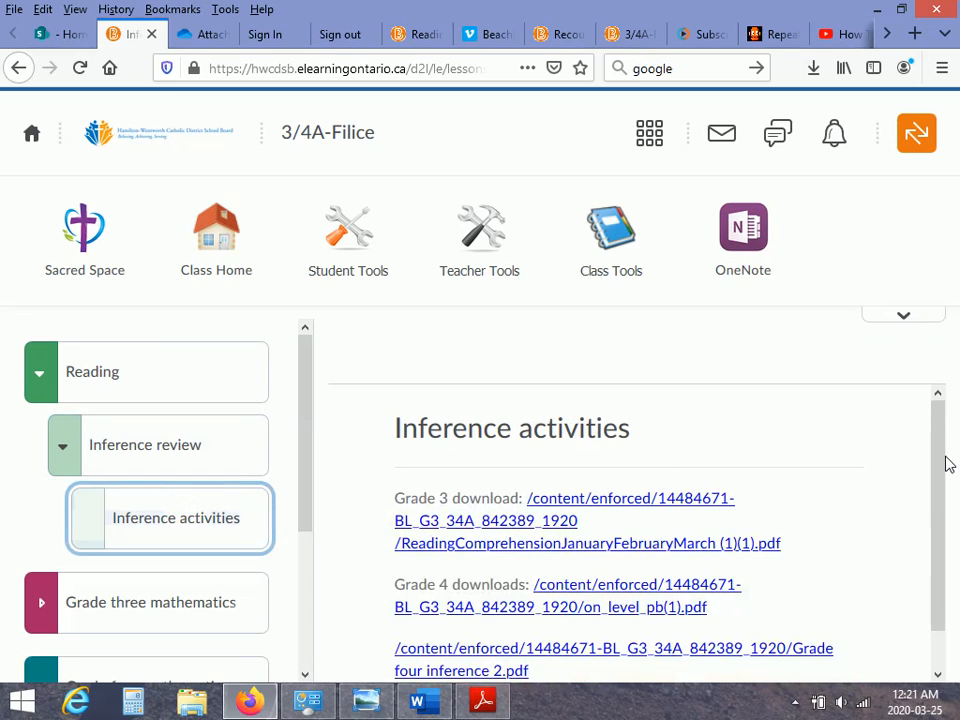
scroll("down", 3)
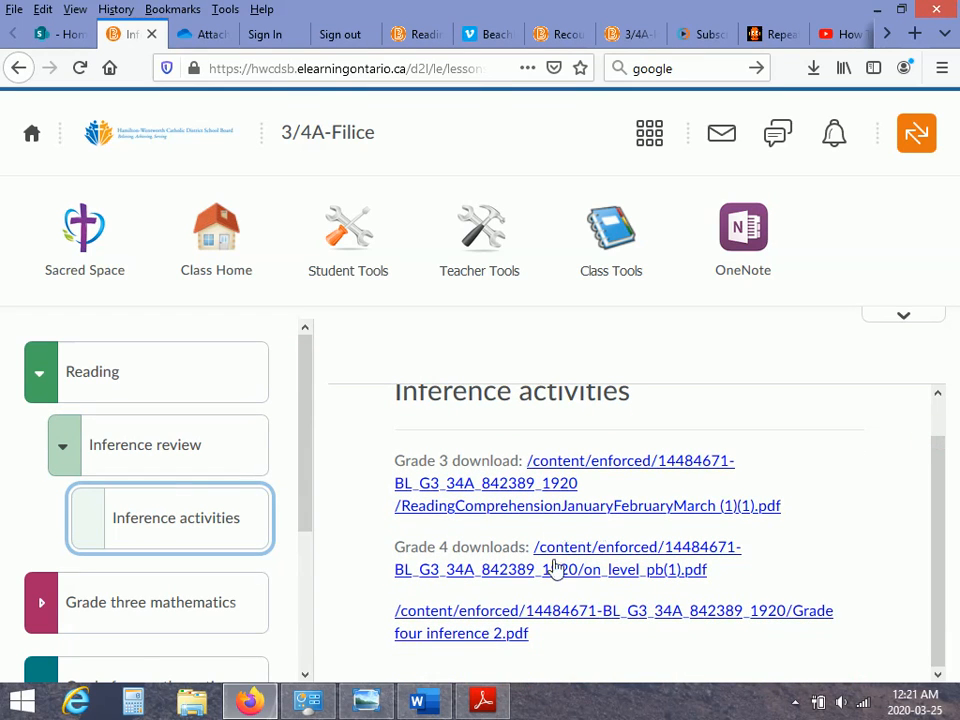
mouse_move(565, 468)
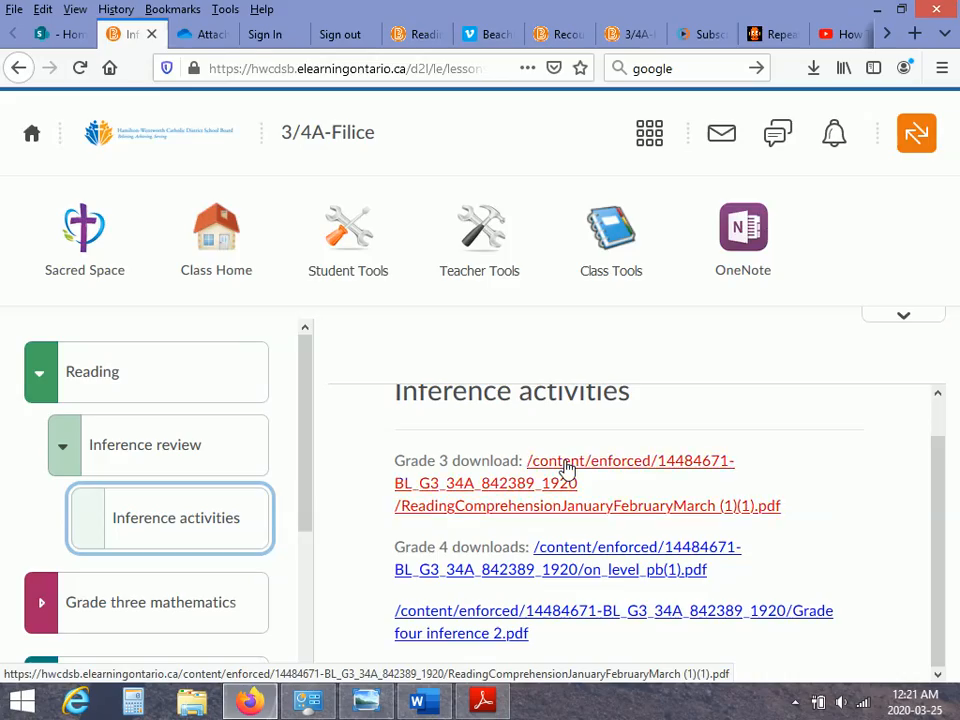
- Open the Grade 3 ReadingComprehension PDF and scroll through Donna's picnic story
left_click(564, 472)
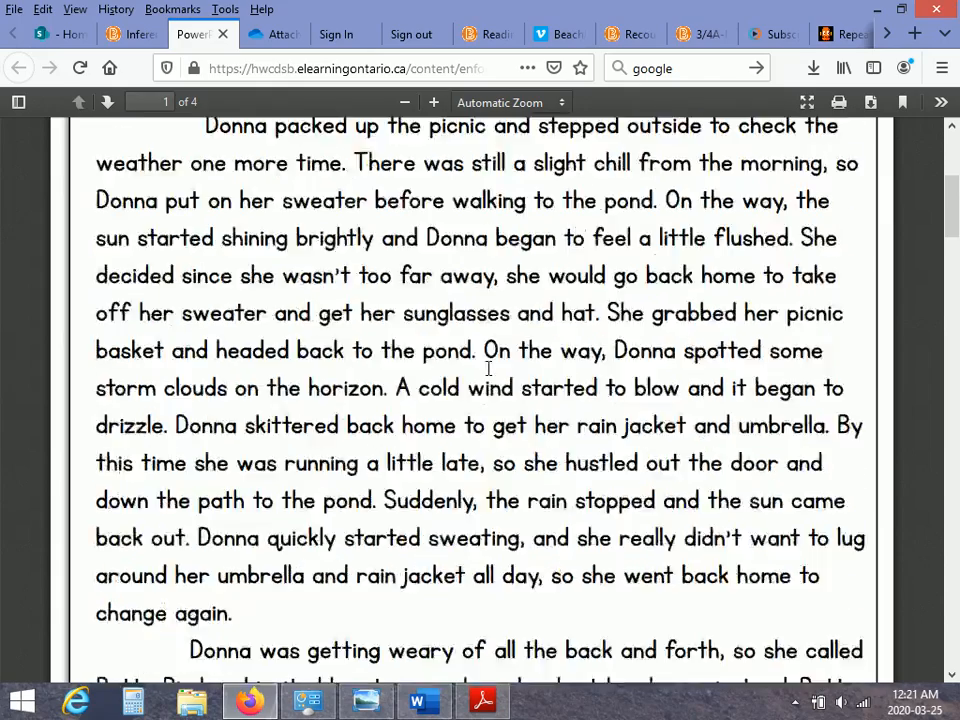
scroll("down", 3)
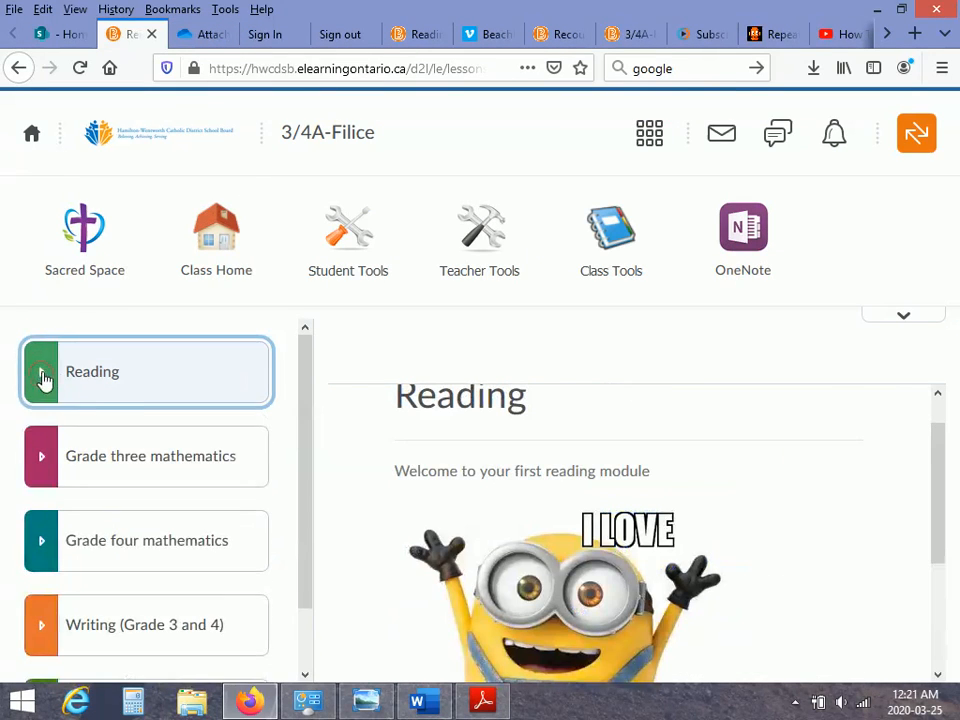
- Scroll the Reading content and head back to the course's Class Home page
scroll("down", 3)
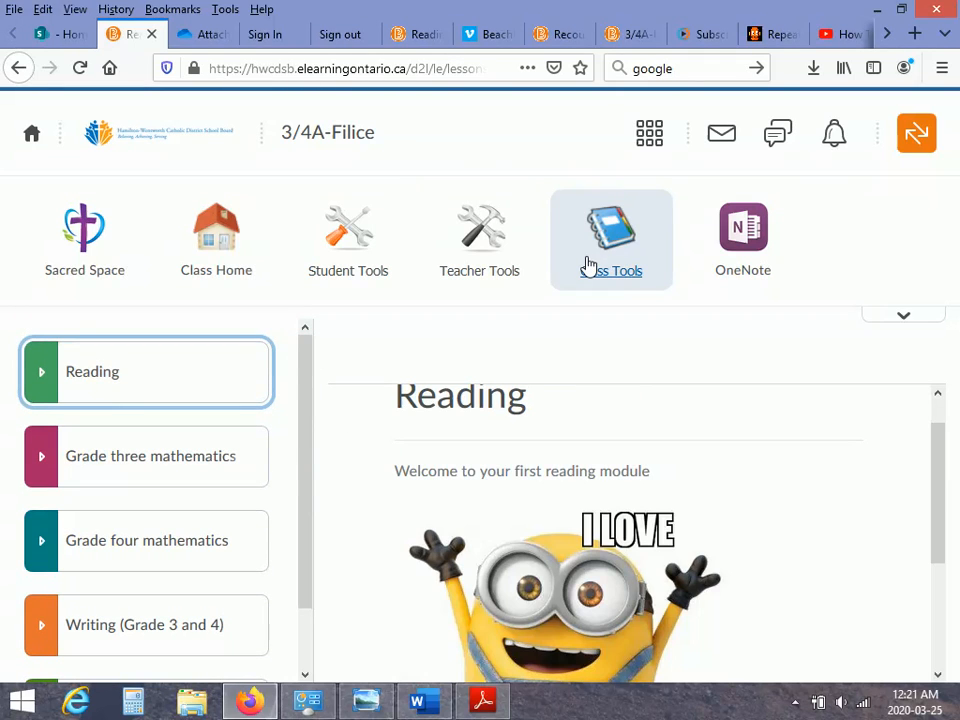
mouse_move(824, 242)
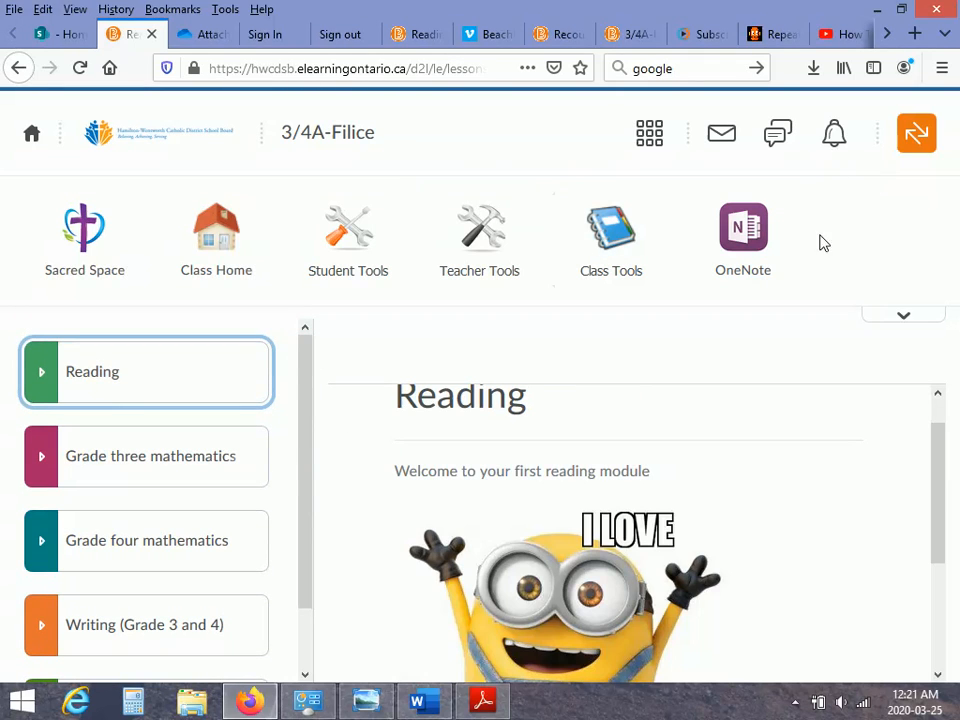
mouse_move(216, 240)
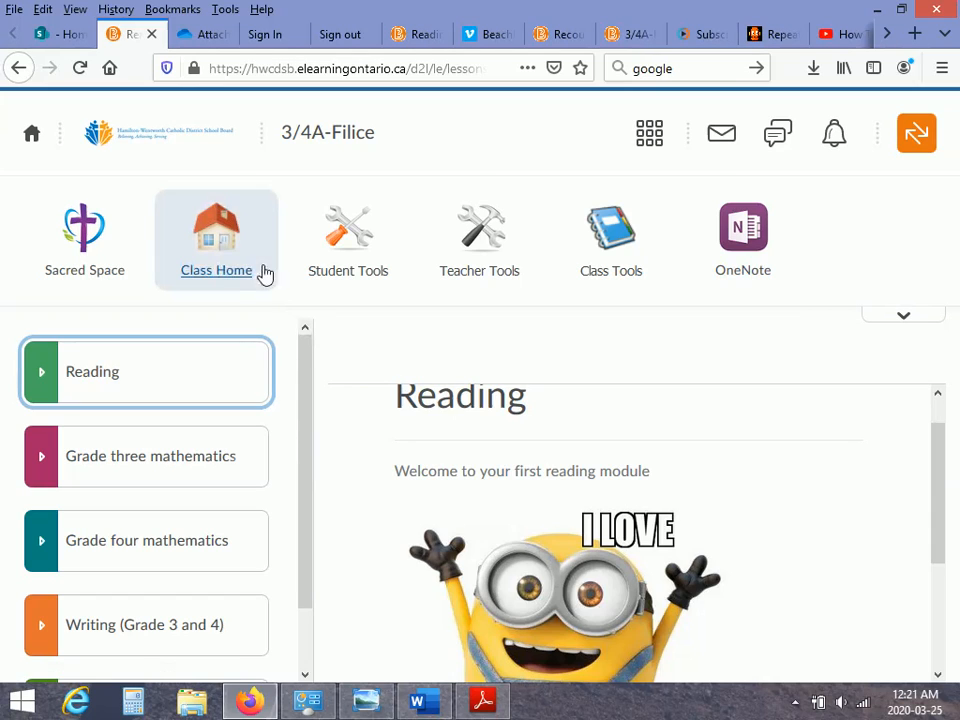
left_click(216, 240)
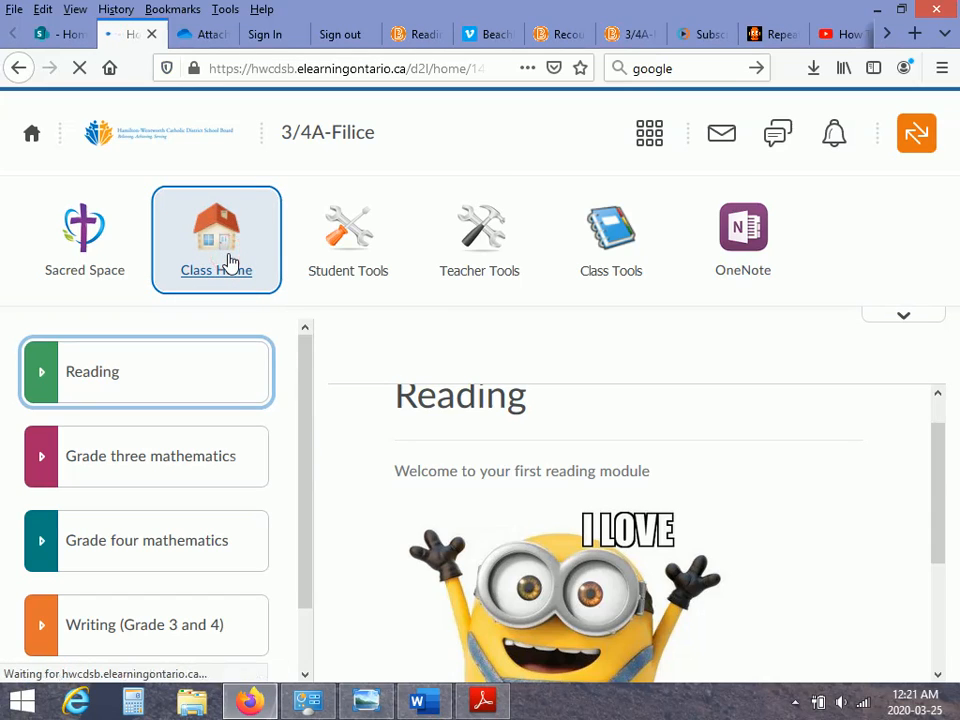